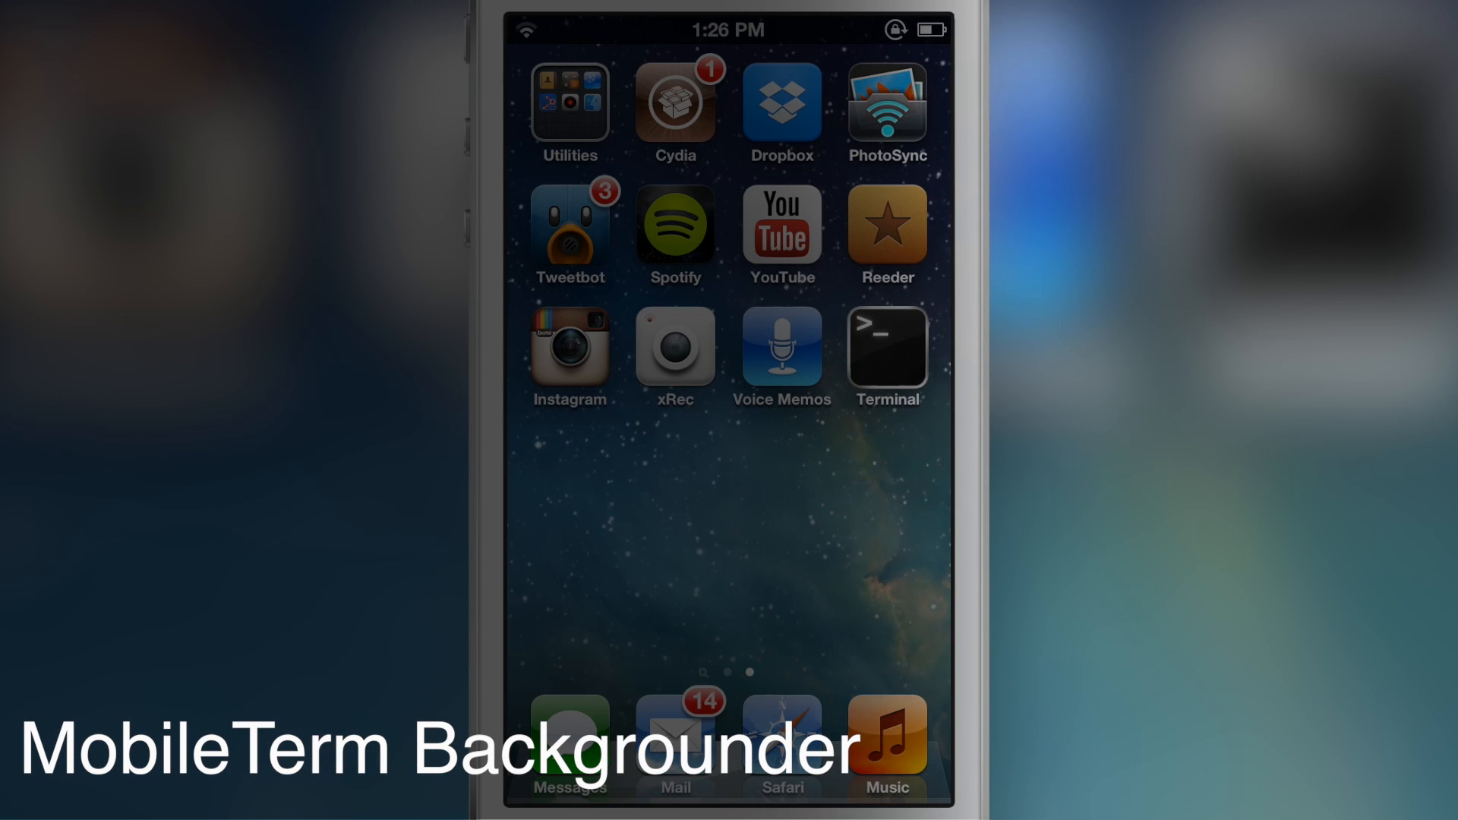
Step: Review the MobileTerm Backgrounder package page in Cydia, scrolling through its backgrounding description
{"action": "left_click", "coordinate": [885, 346]}
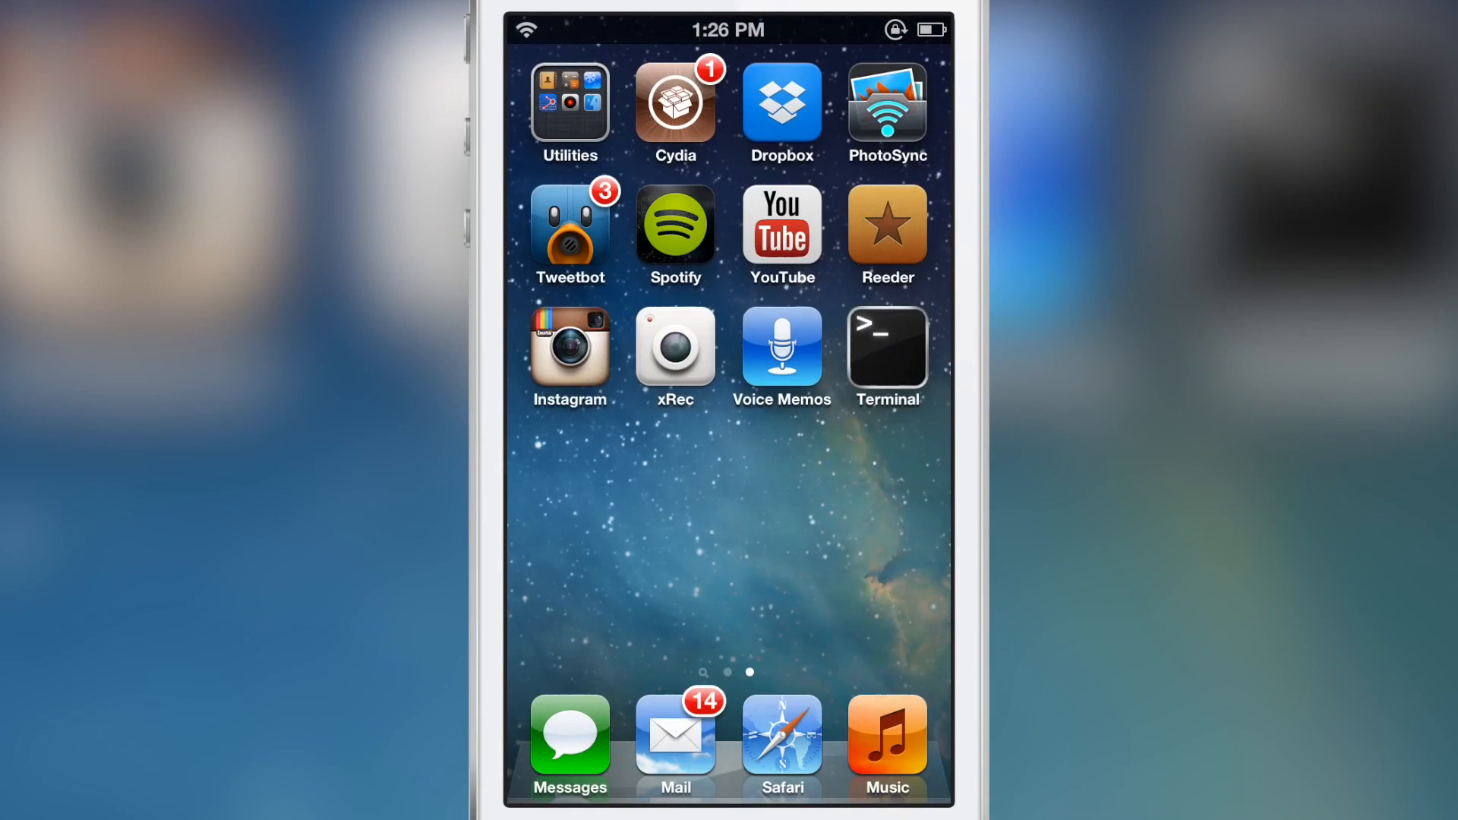
{"action": "left_click", "coordinate": [885, 354]}
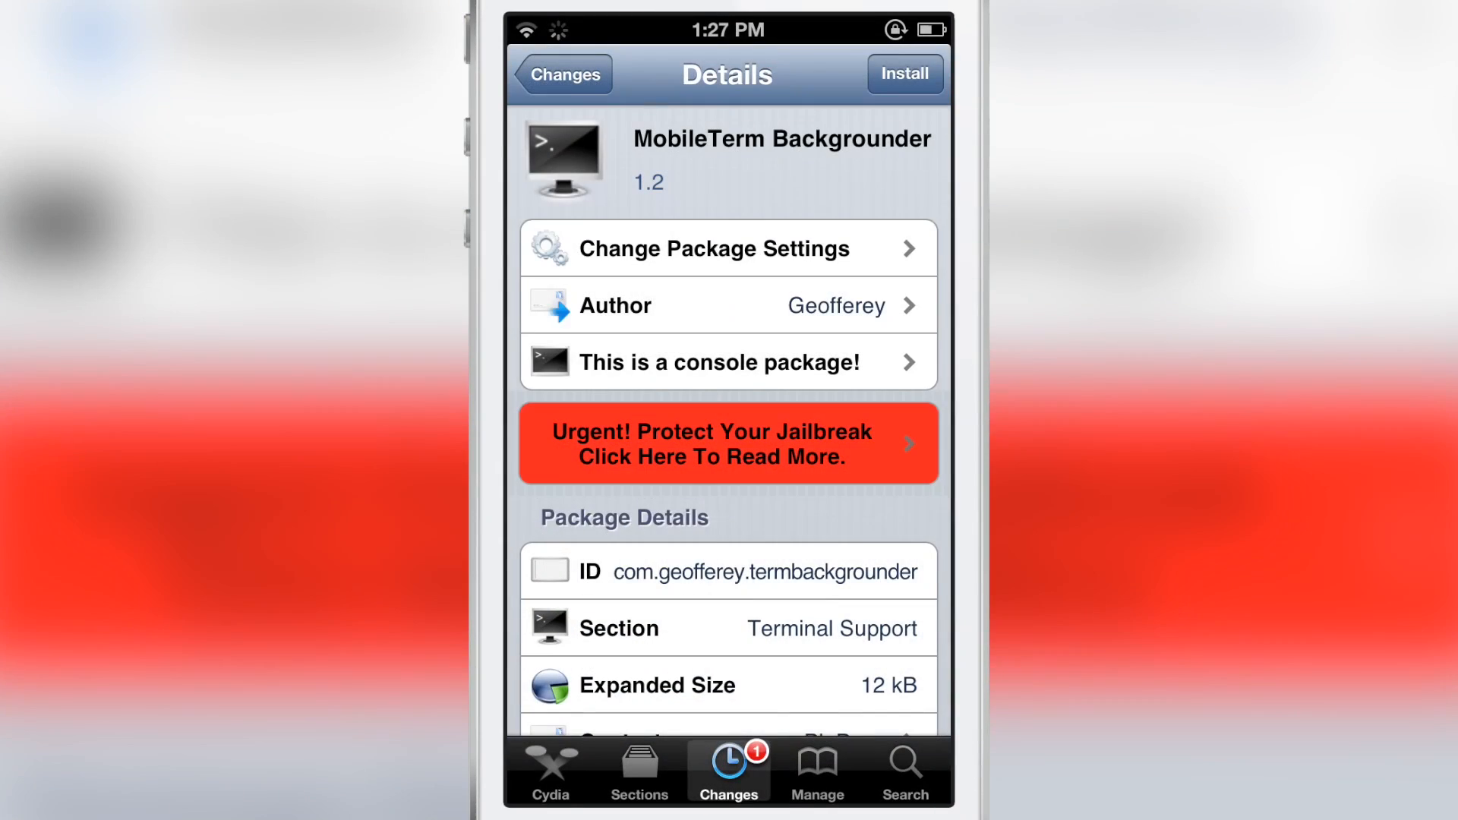
{"action": "scroll", "scroll_direction": "down", "scroll_amount": 3}
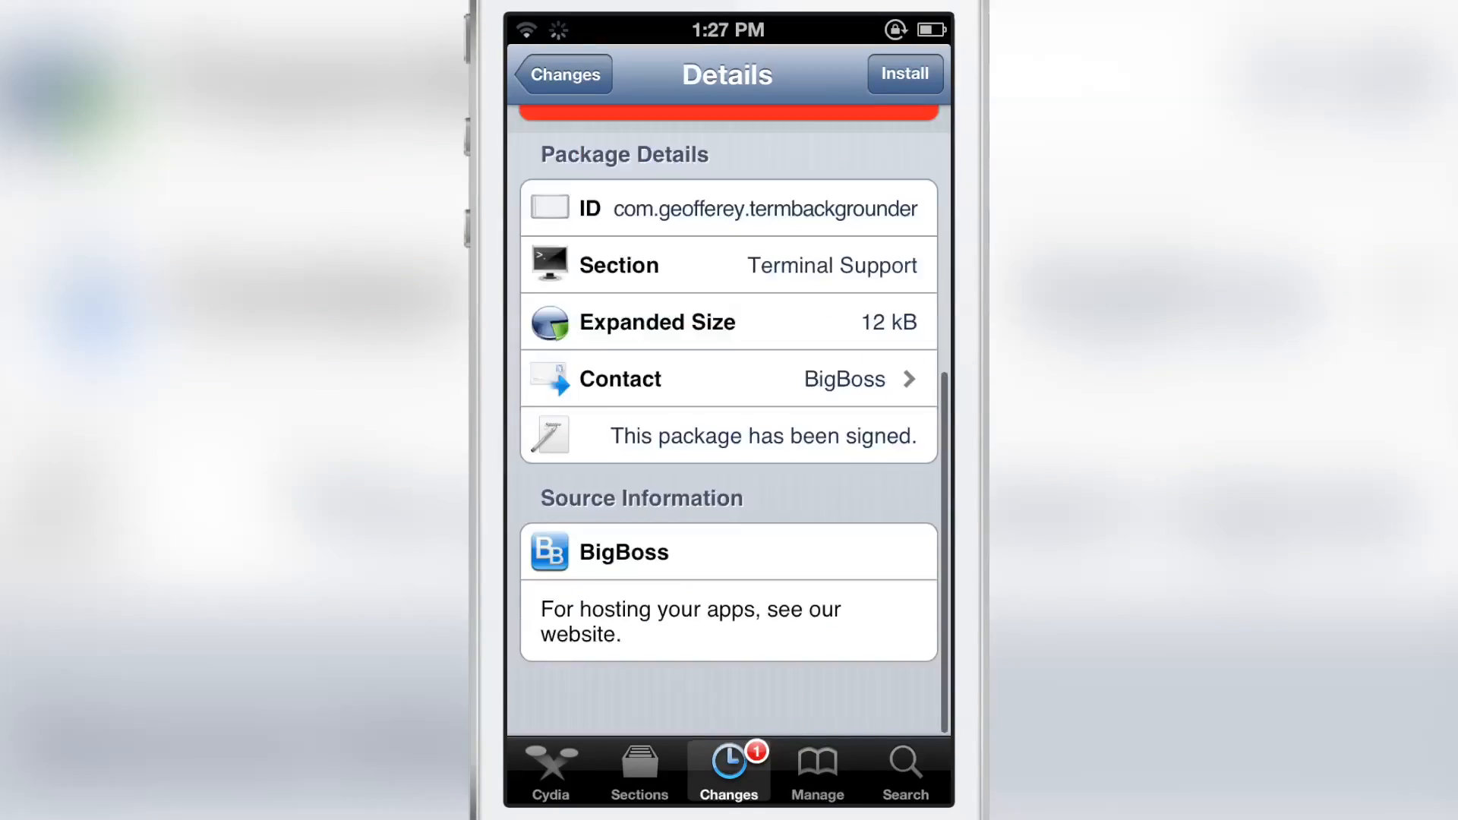
{"action": "scroll", "scroll_direction": "up", "scroll_amount": 3}
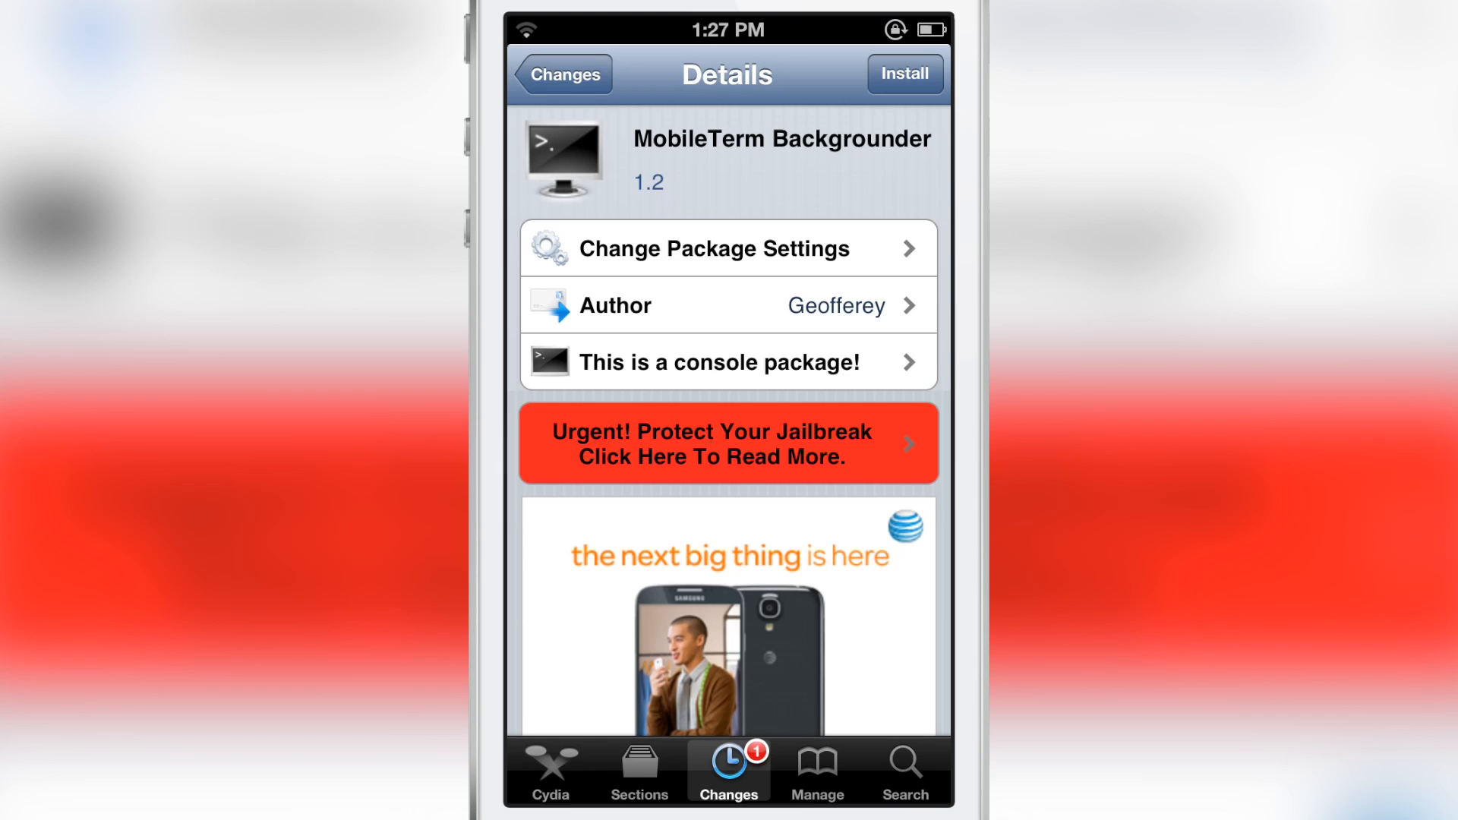
{"action": "scroll", "scroll_direction": "down", "scroll_amount": 3}
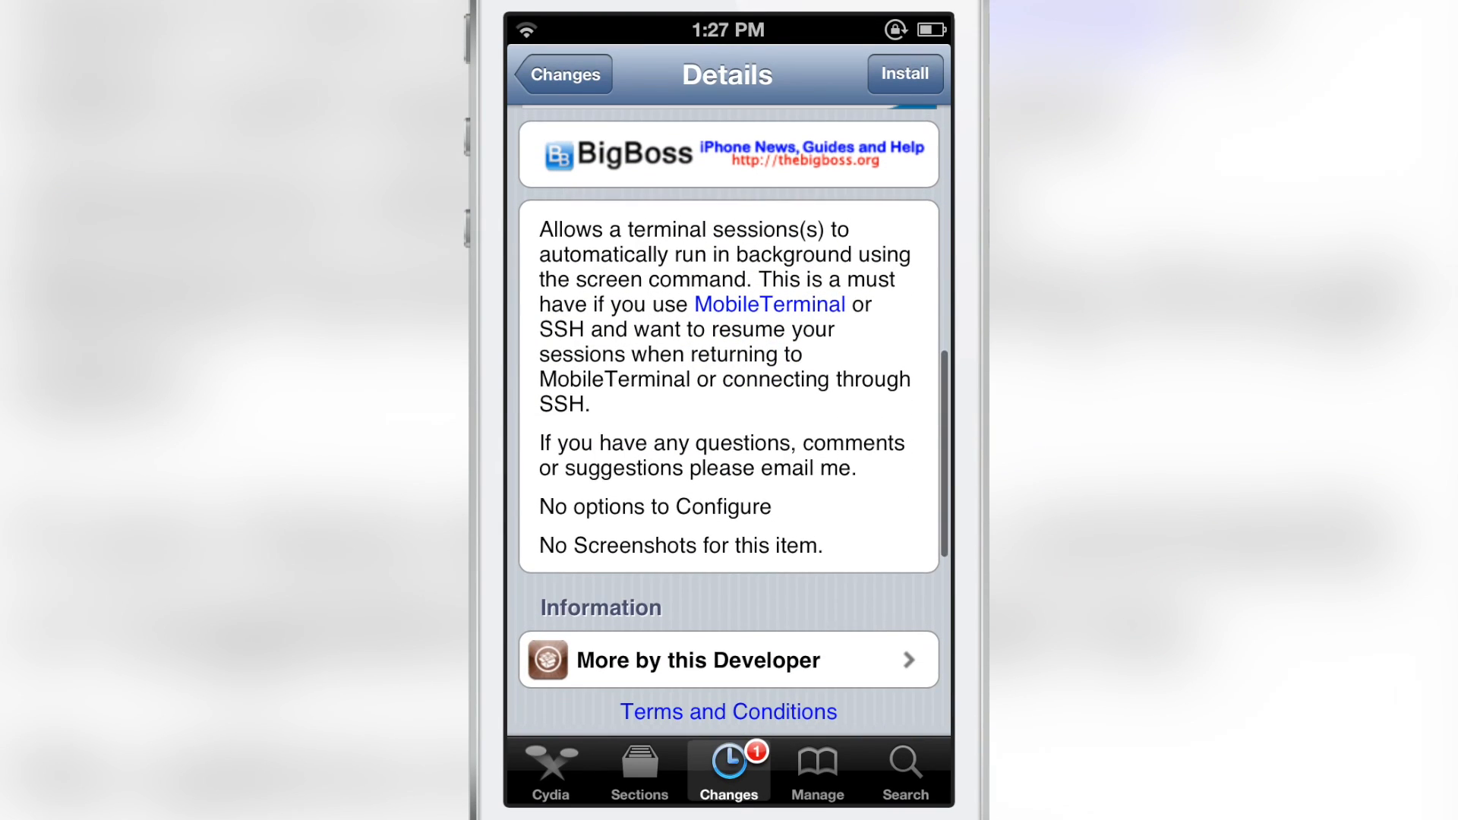
{"action": "scroll", "scroll_direction": "down", "scroll_amount": 3}
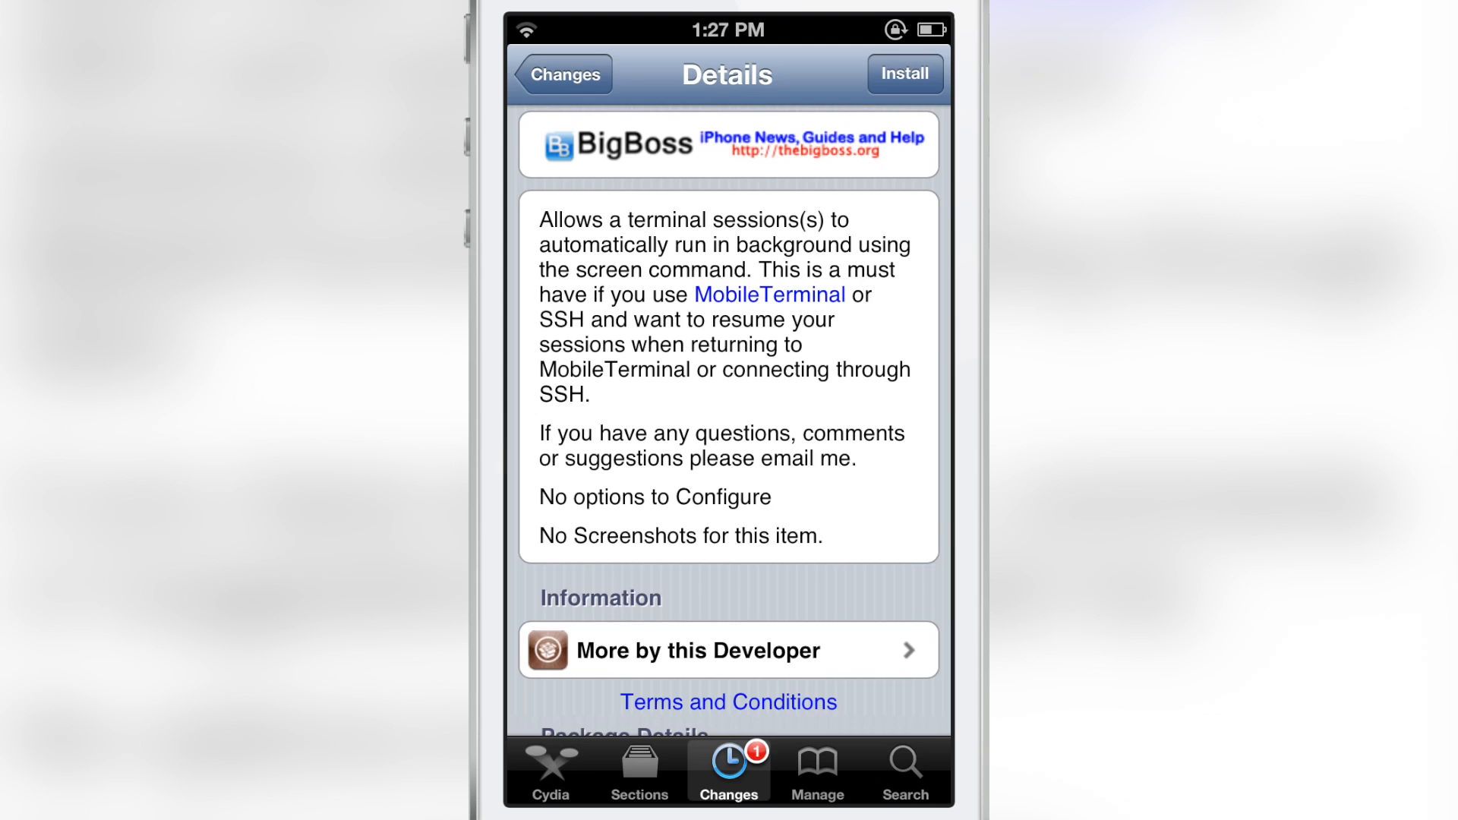
{"action": "scroll", "scroll_direction": "up", "scroll_amount": 3}
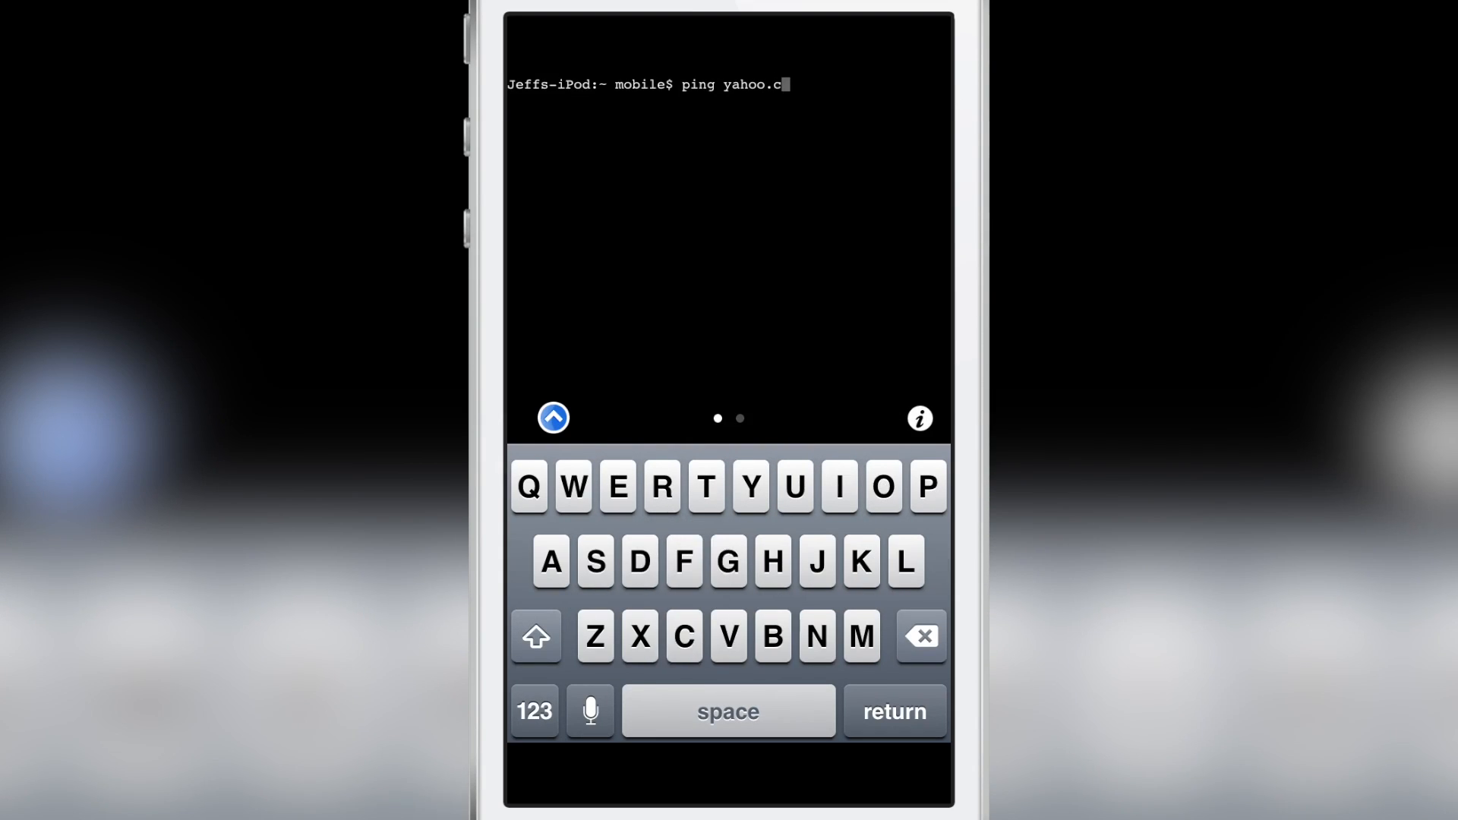
Step: Run ping yahoo.com until 4 packets return, then return to the home screen
{"action": "left_click", "coordinate": [892, 710]}
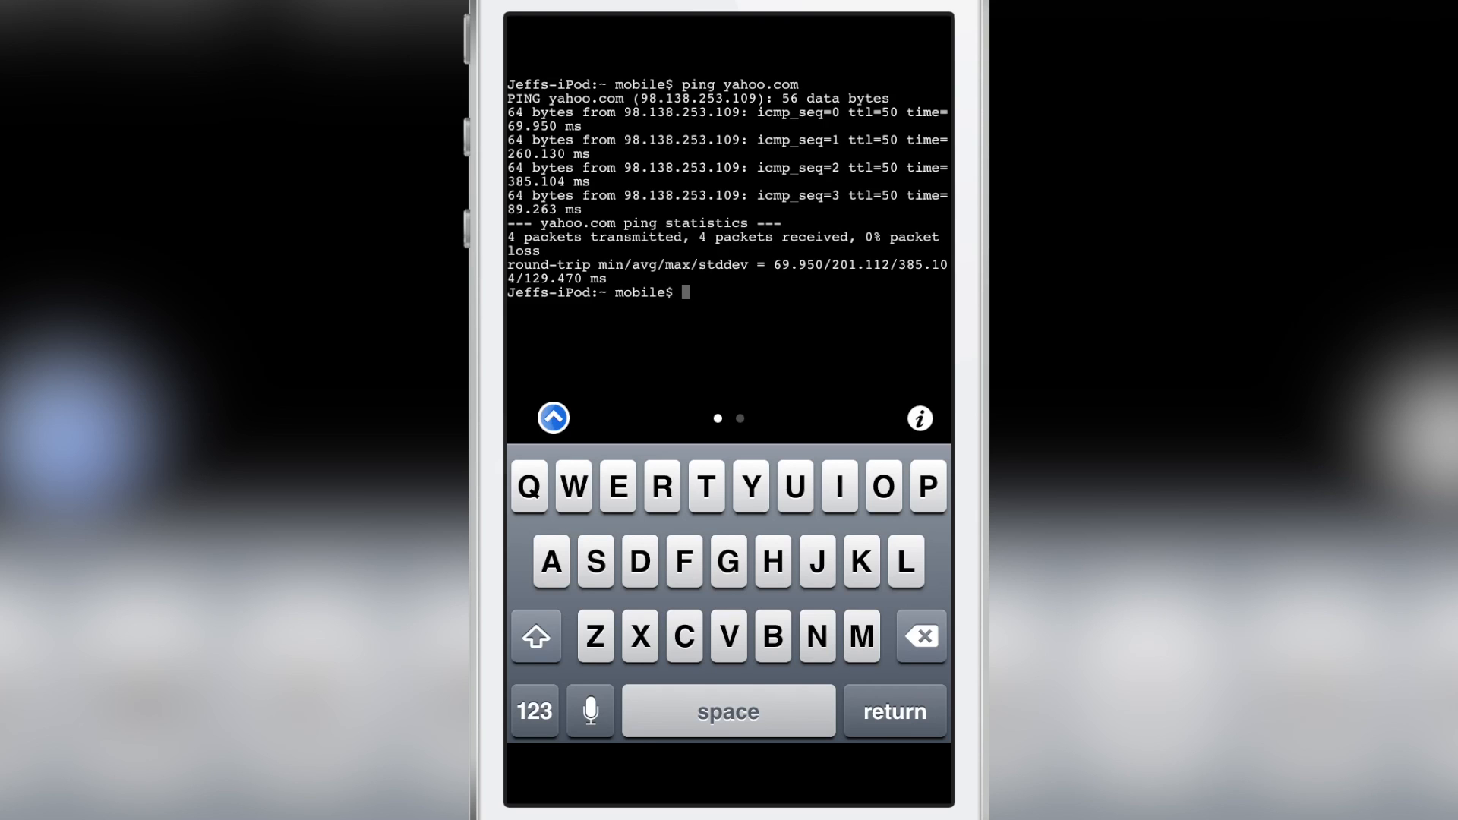
{"action": "key", "text": "home"}
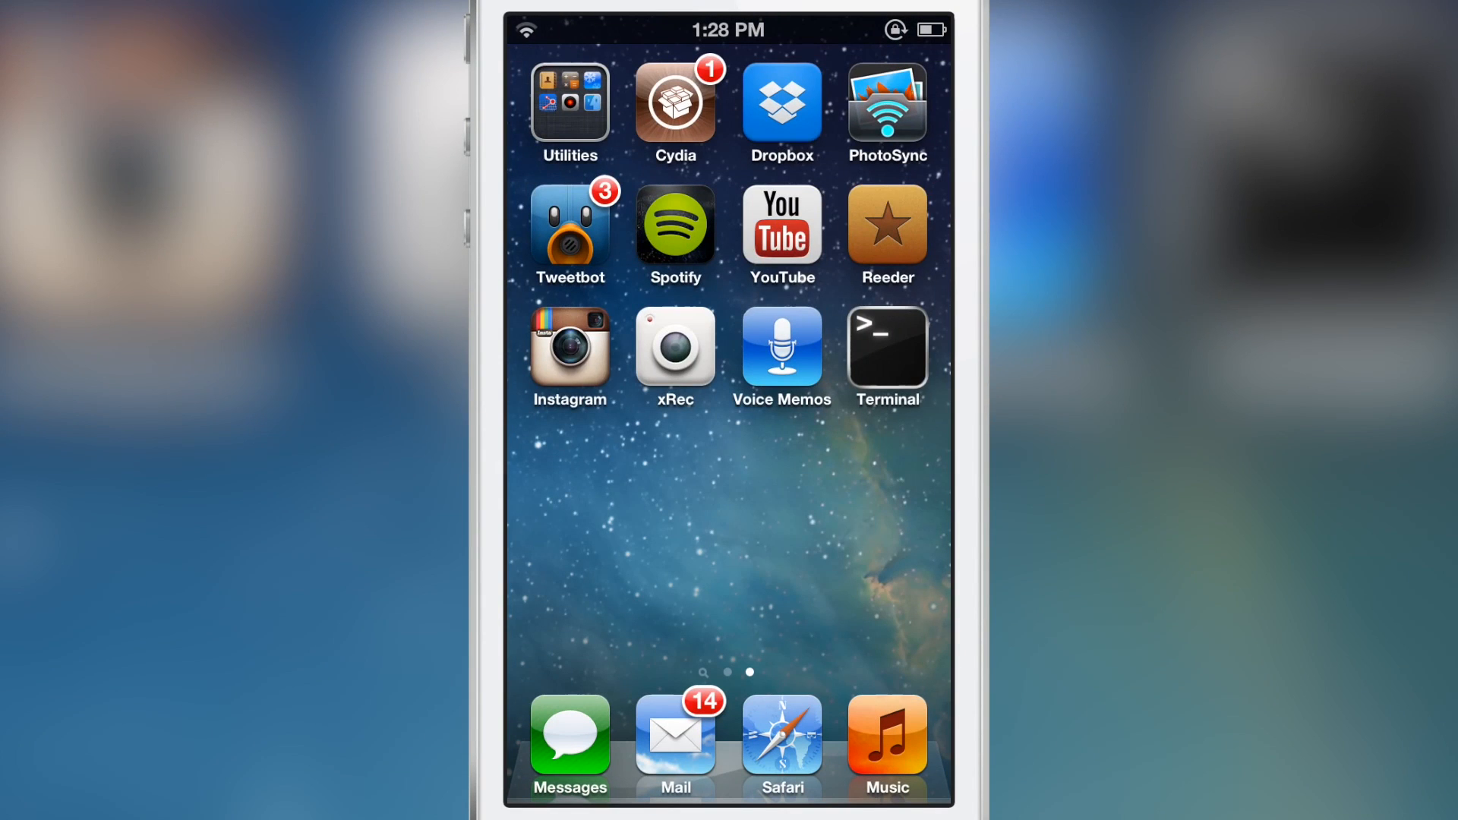
Step: Reopen Terminal with the earlier ping output intact and run ping yahoo.com again
{"action": "left_click", "coordinate": [884, 346]}
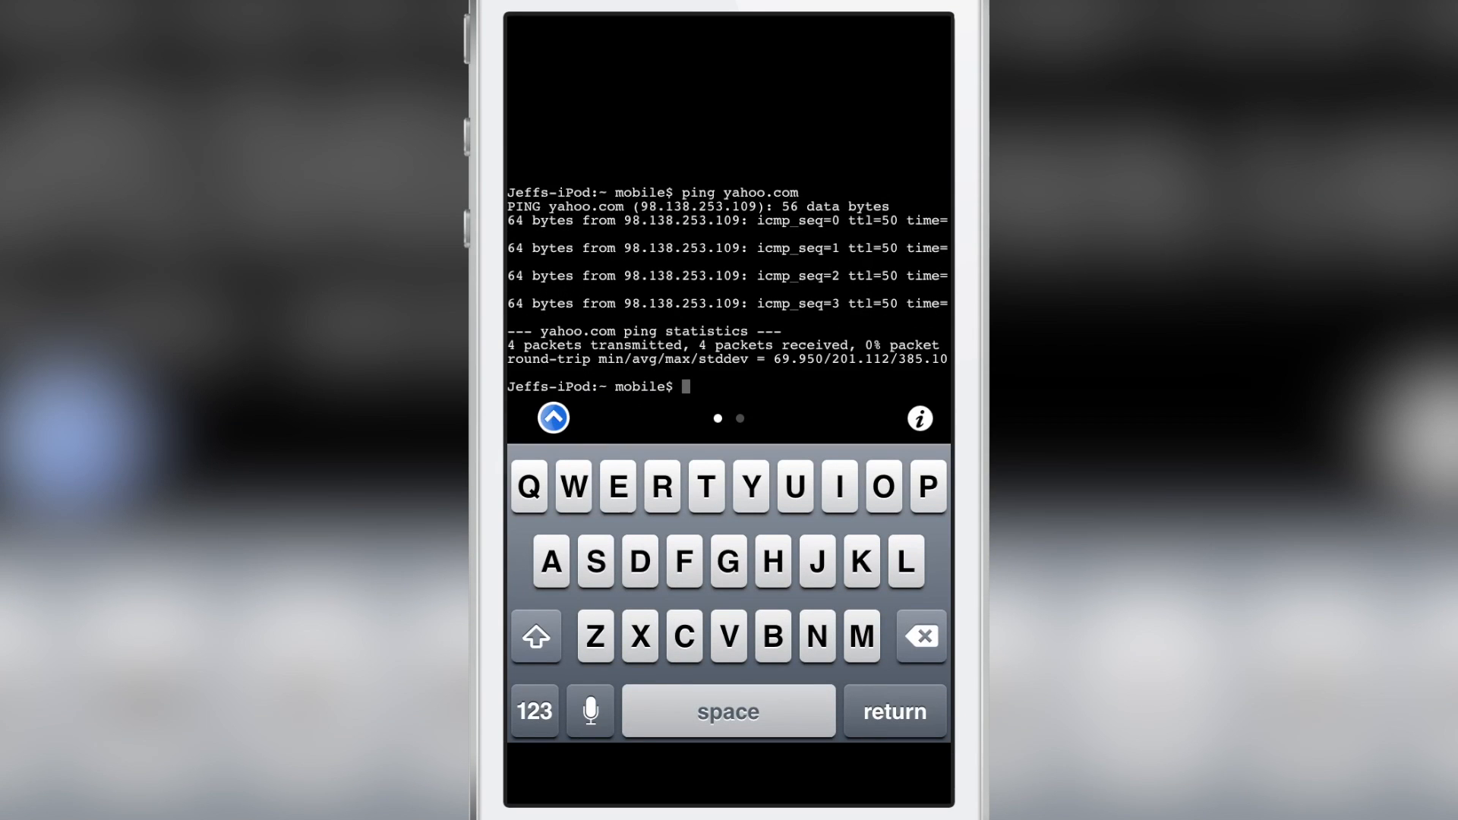
{"action": "left_click", "coordinate": [926, 486]}
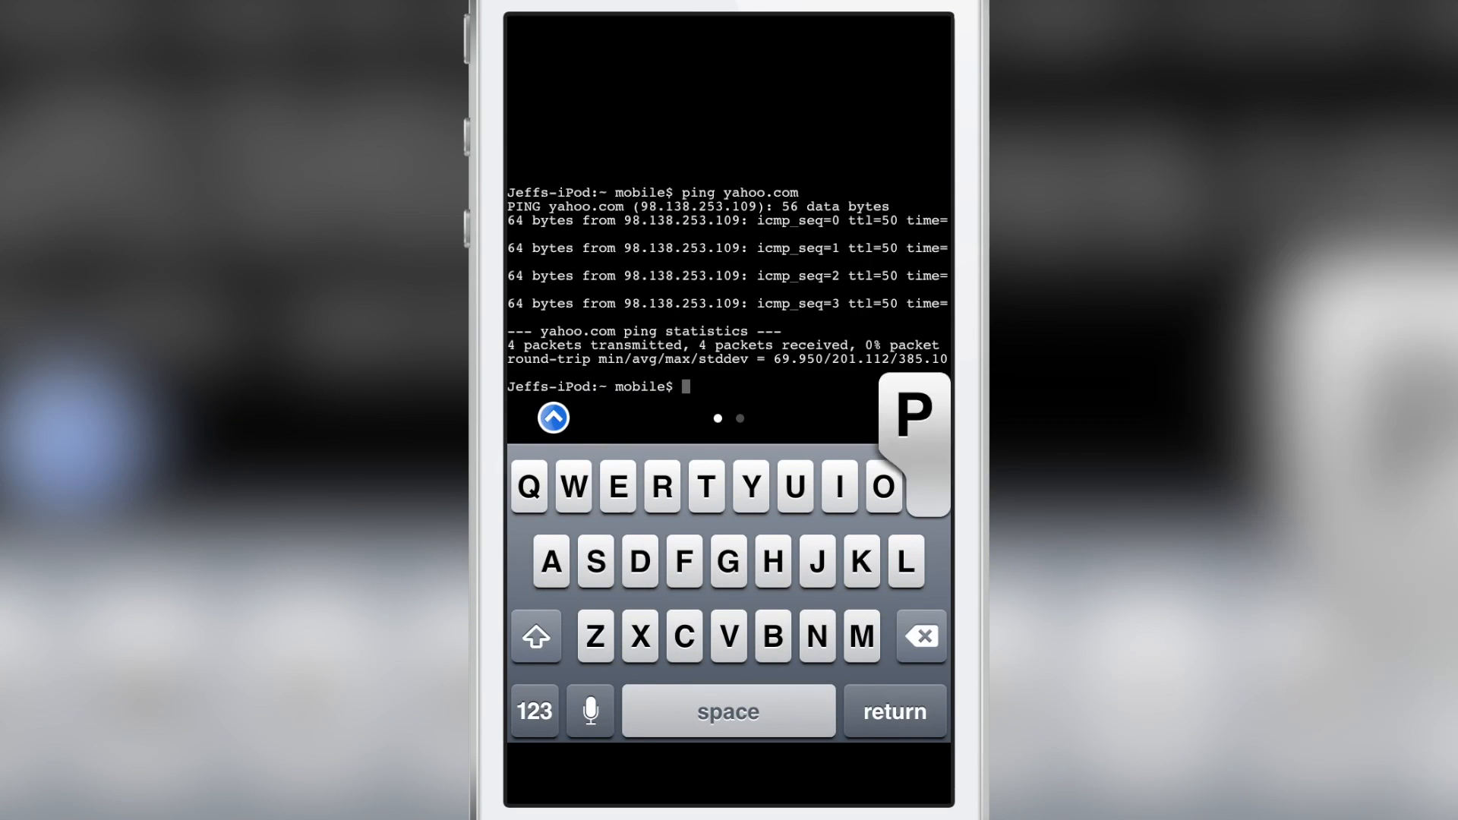
{"action": "left_click", "coordinate": [925, 486]}
{"action": "type", "text": "ping yahoo.com"}
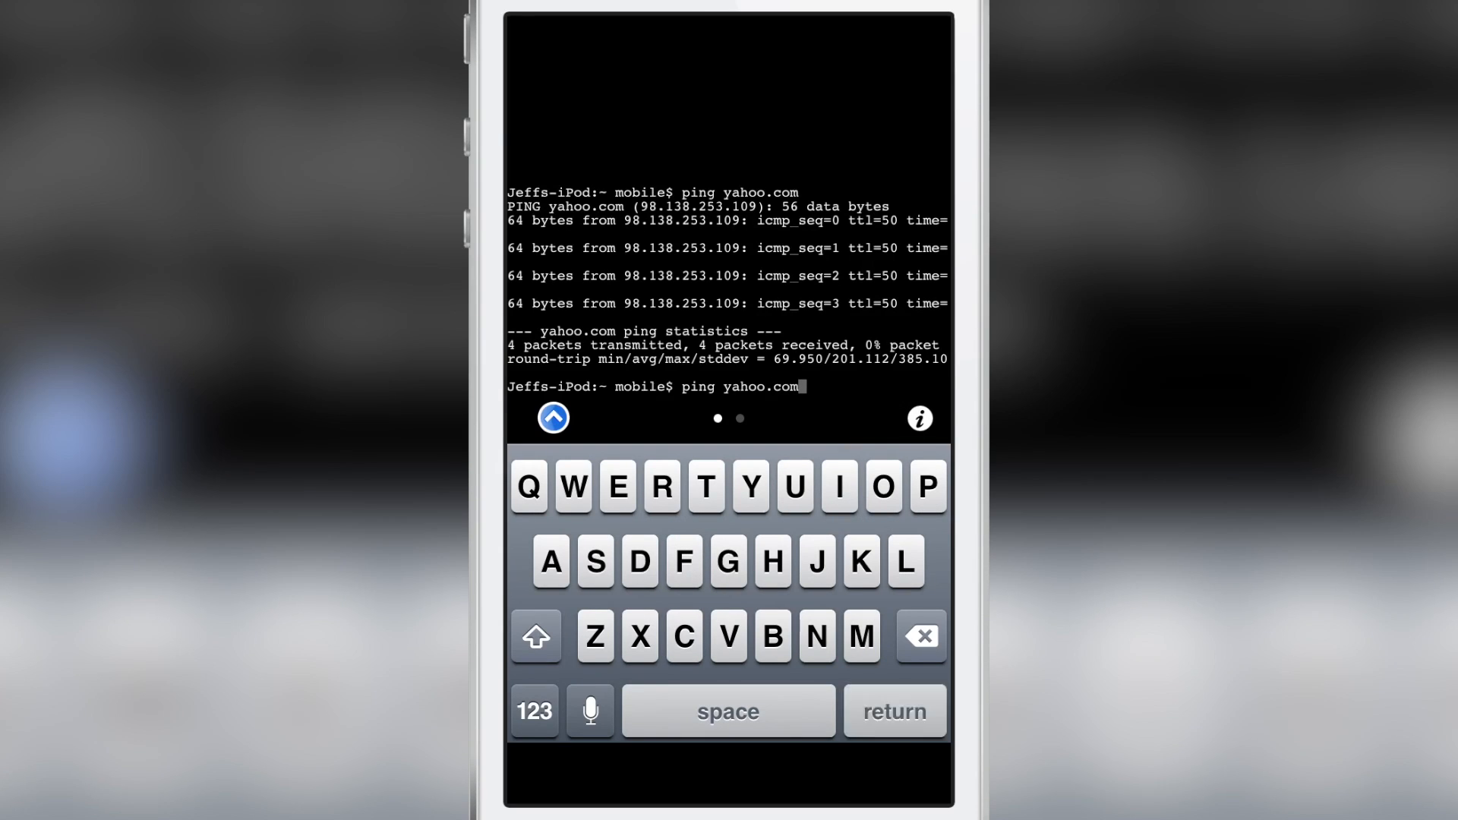
{"action": "left_click", "coordinate": [892, 711]}
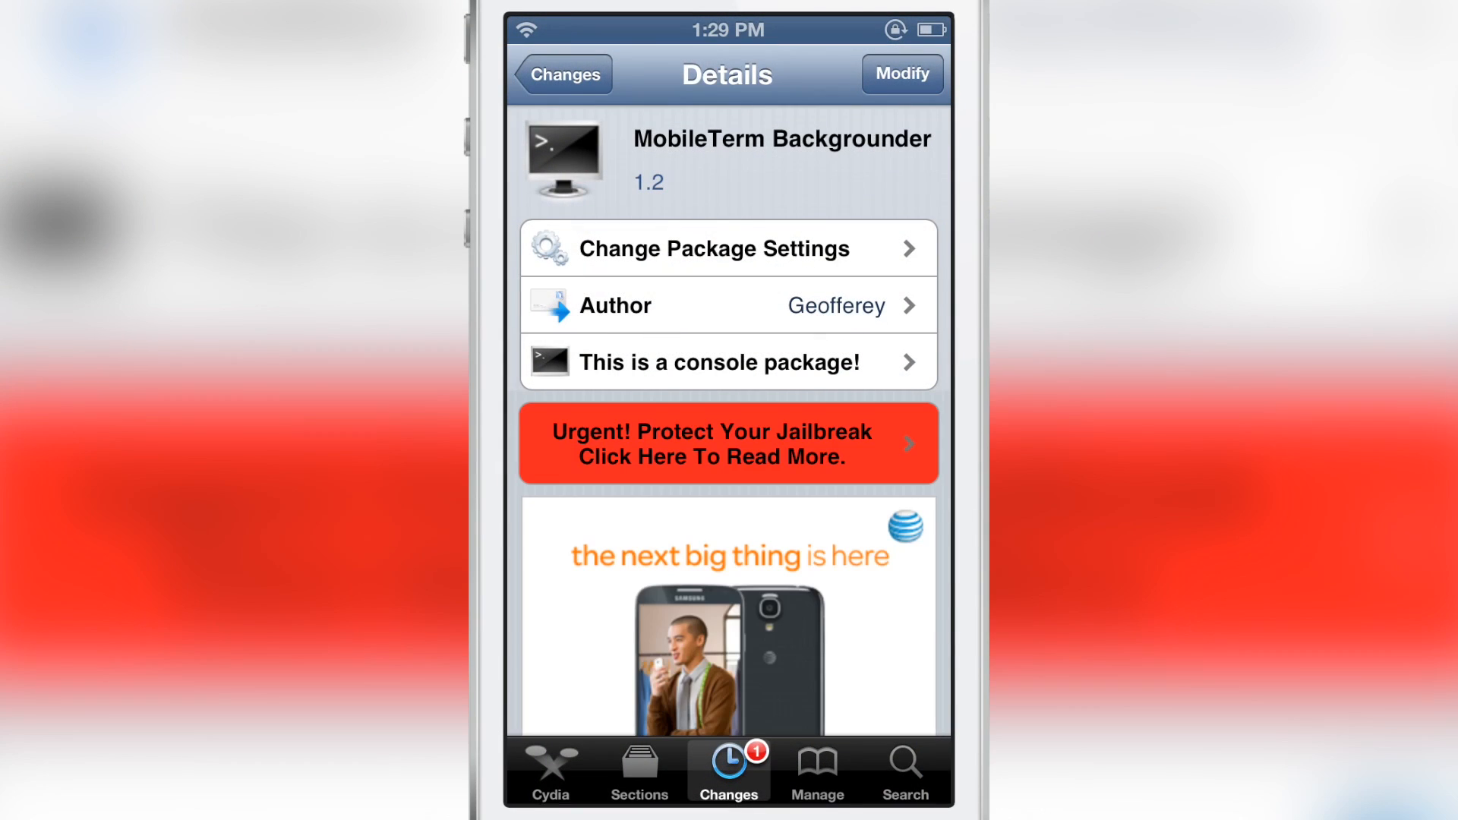
Step: Scroll the now-installed MobileTerm Backgrounder page to its screen-based background session description
{"action": "scroll", "scroll_direction": "down", "scroll_amount": 3}
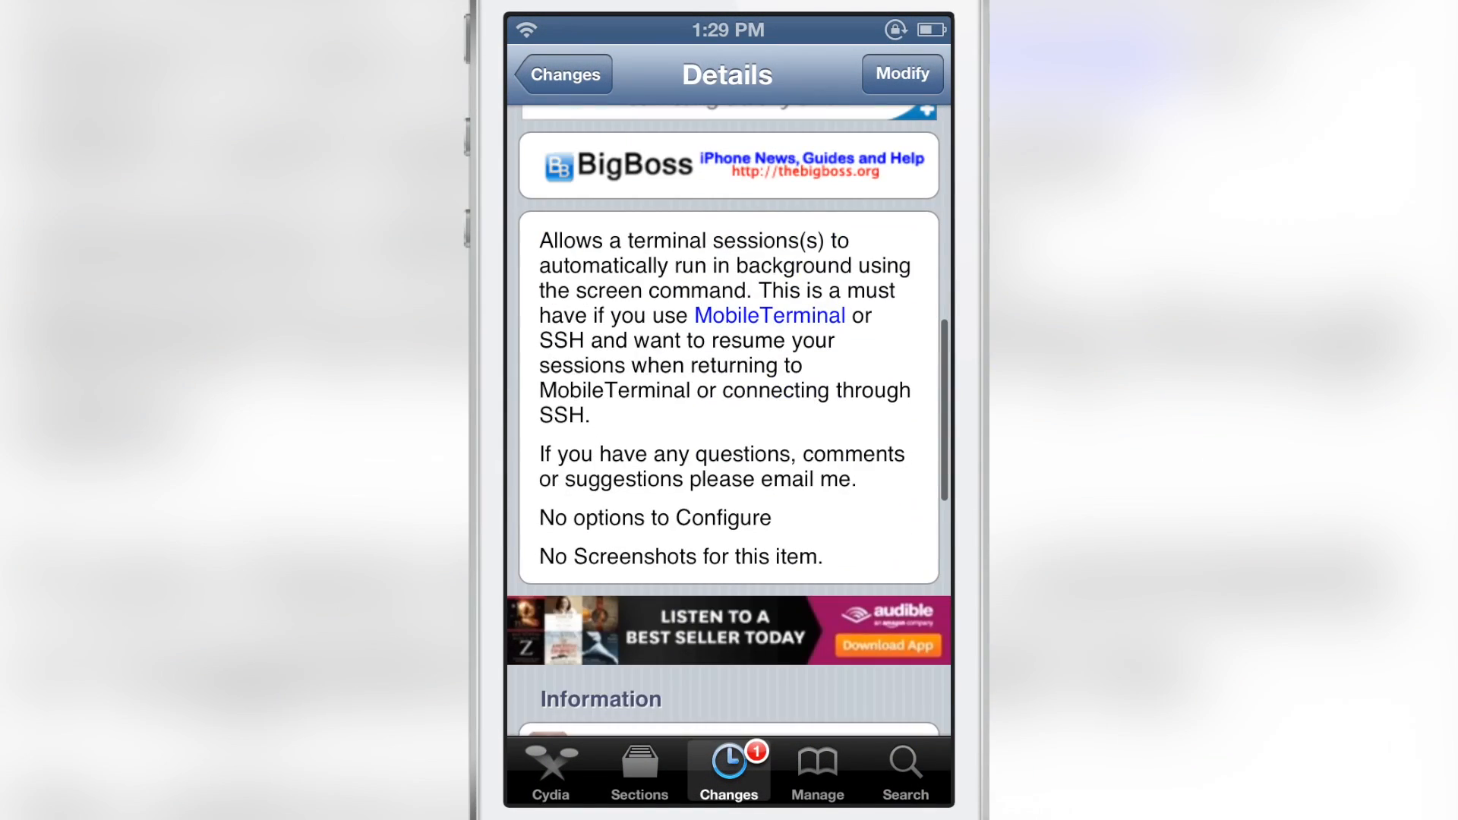